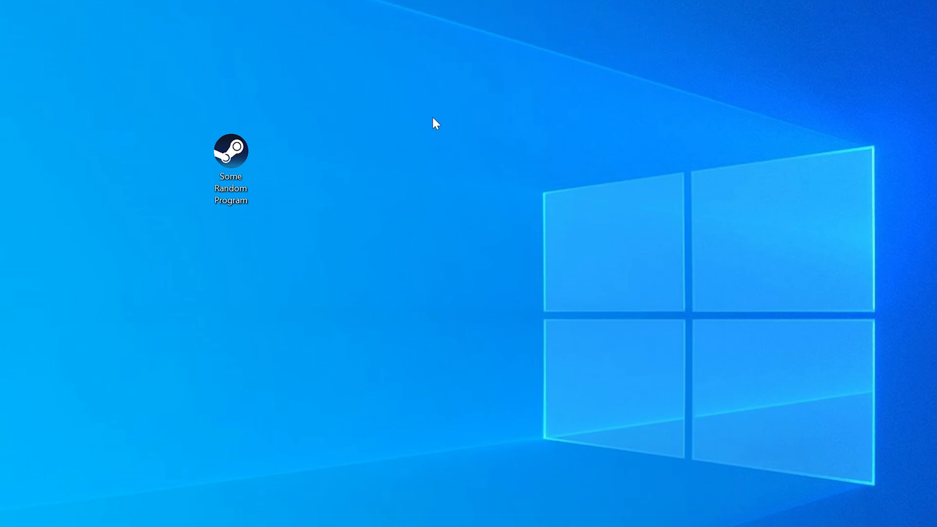
Launch the game, dismiss the missing bink2w64.dll error, and check whether the system is 32- or 64-bit
{"action": "double_click", "coordinate": [231, 151]}
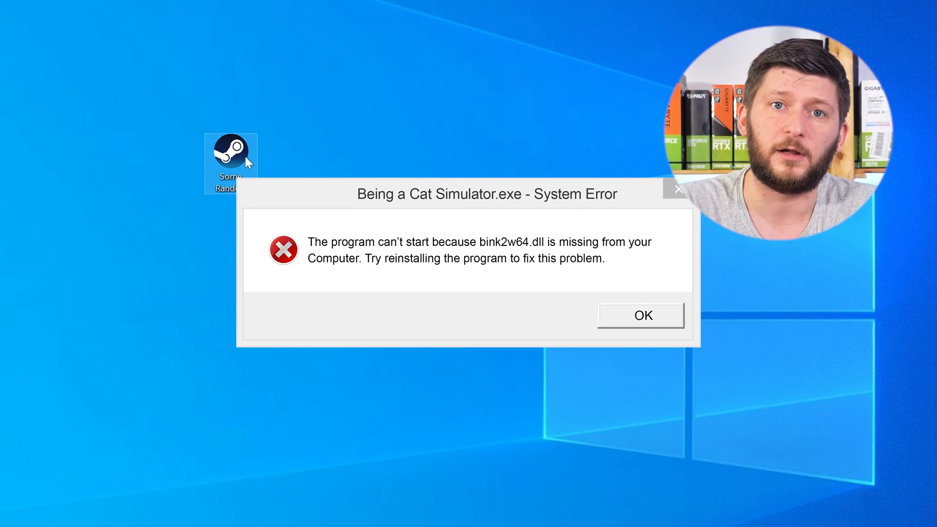
{"action": "left_click", "coordinate": [644, 315]}
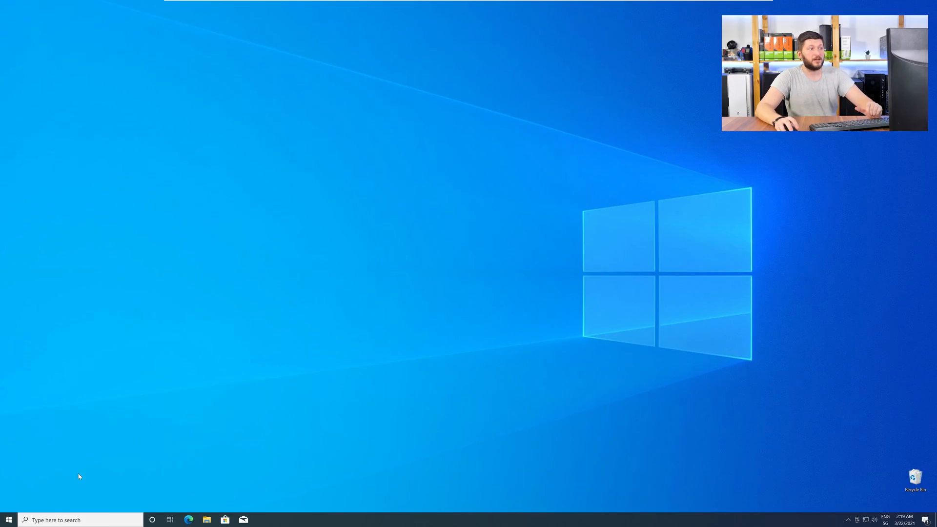
{"action": "right_click", "coordinate": [7, 521]}
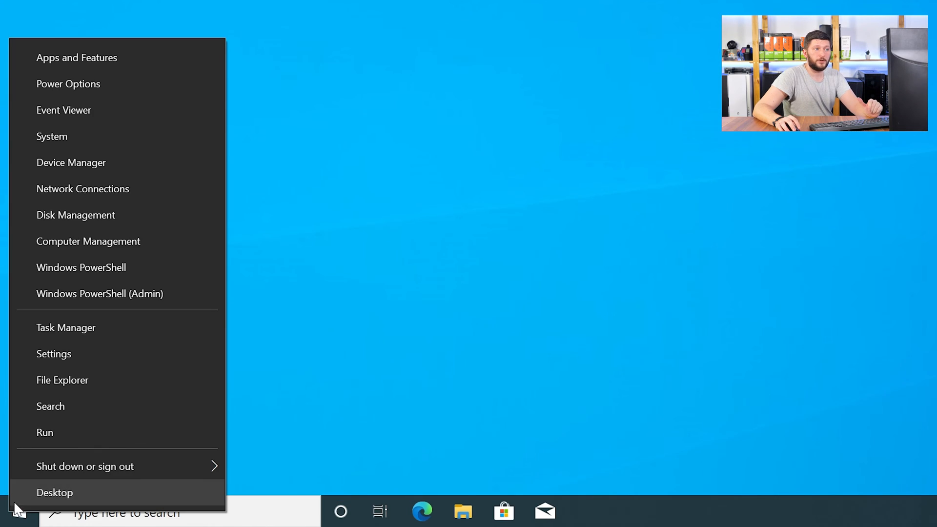
{"action": "mouse_move", "coordinate": [115, 140]}
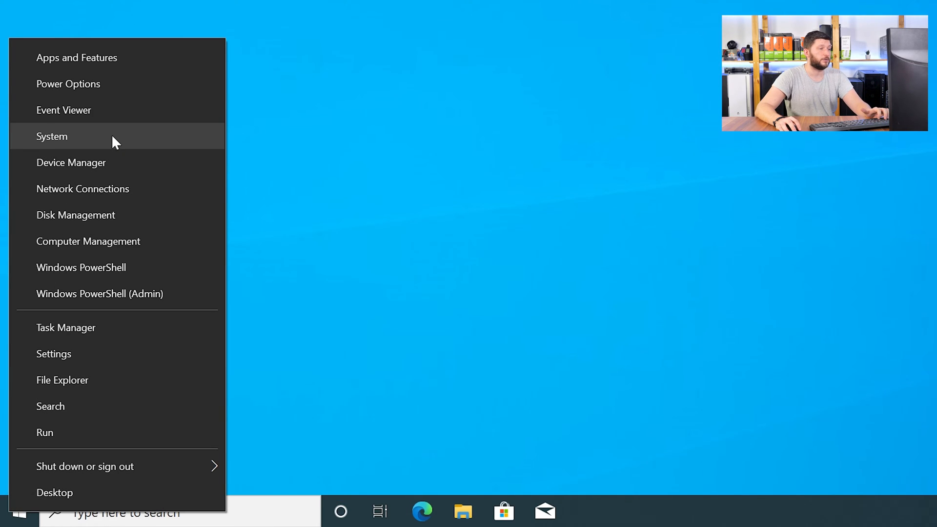
{"action": "left_click", "coordinate": [51, 137]}
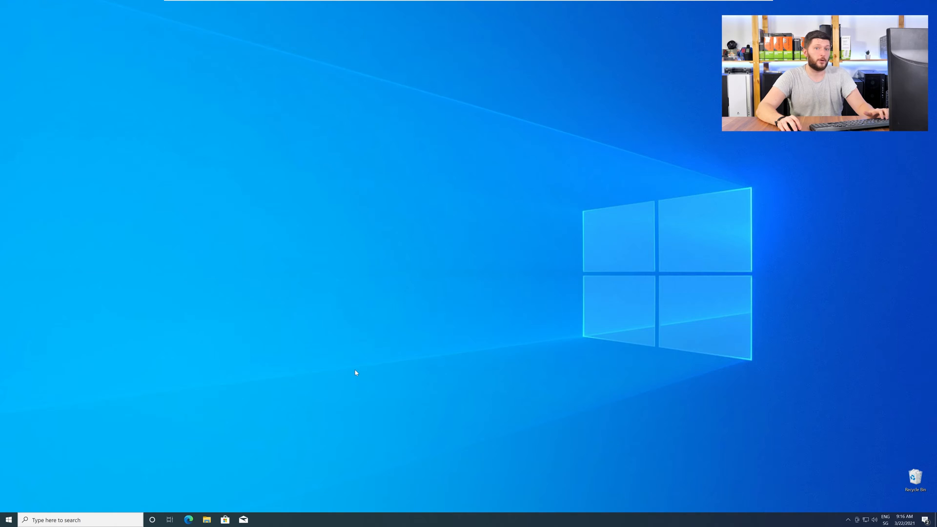
Download the 64-bit bink2w64.dll from the sts-tutorial page in Edge, skipping the countdown
{"action": "left_click", "coordinate": [188, 520]}
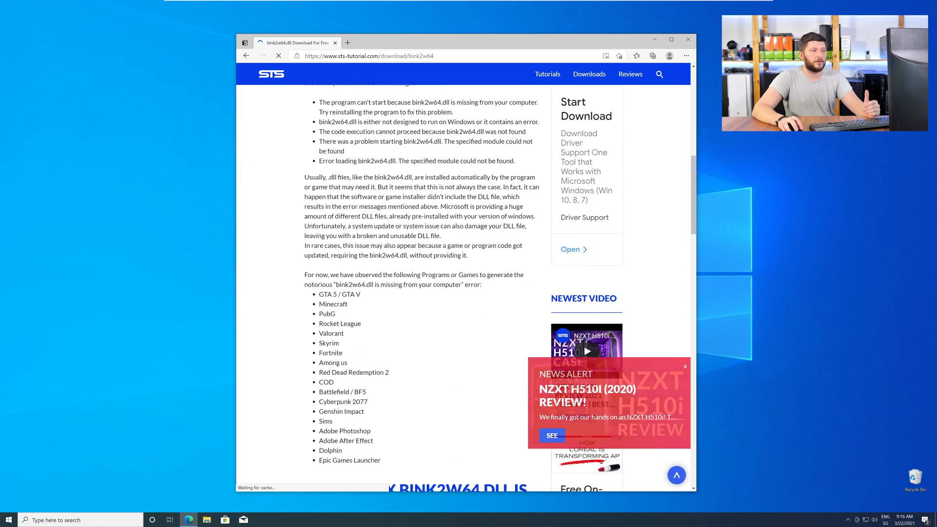
{"action": "scroll", "scroll_direction": "down", "scroll_amount": 3}
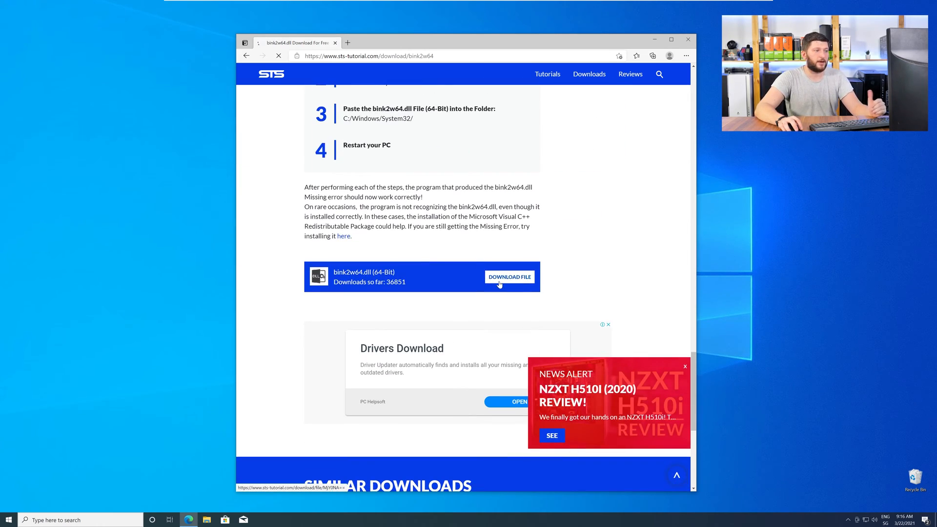
{"action": "left_click", "coordinate": [509, 277]}
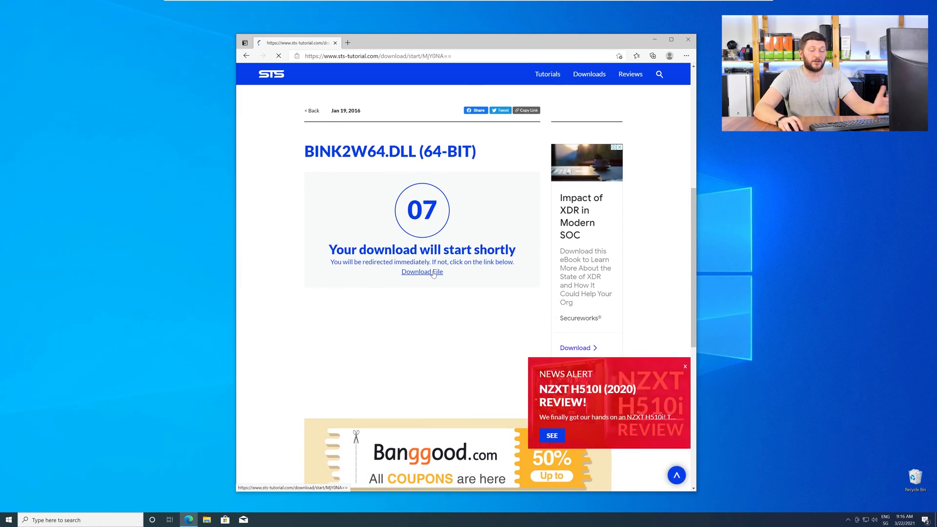
{"action": "left_click", "coordinate": [422, 272]}
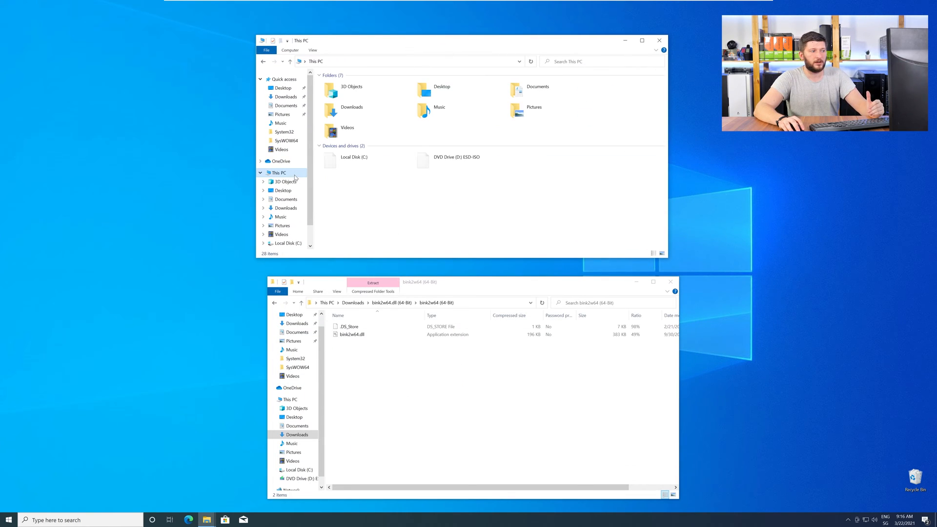
Copy bink2w64.dll into C:\Windows\System32 and SysWOW64, granting admin permission for each
{"action": "double_click", "coordinate": [352, 157]}
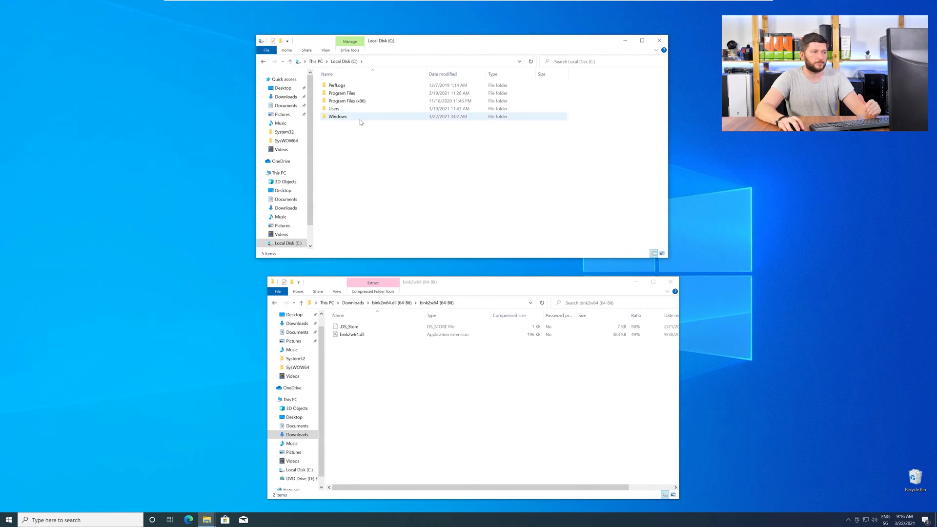
{"action": "double_click", "coordinate": [337, 116]}
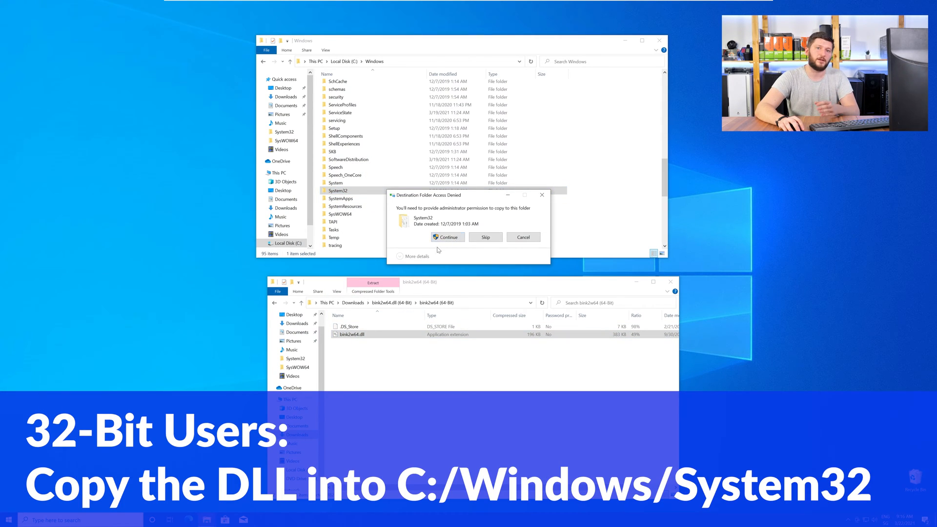
{"action": "left_click", "coordinate": [447, 237]}
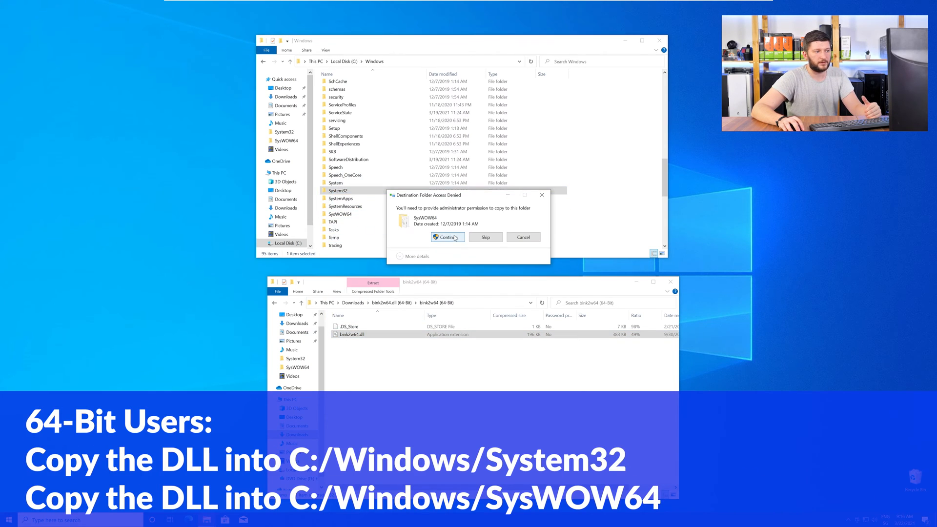
{"action": "left_click", "coordinate": [447, 237]}
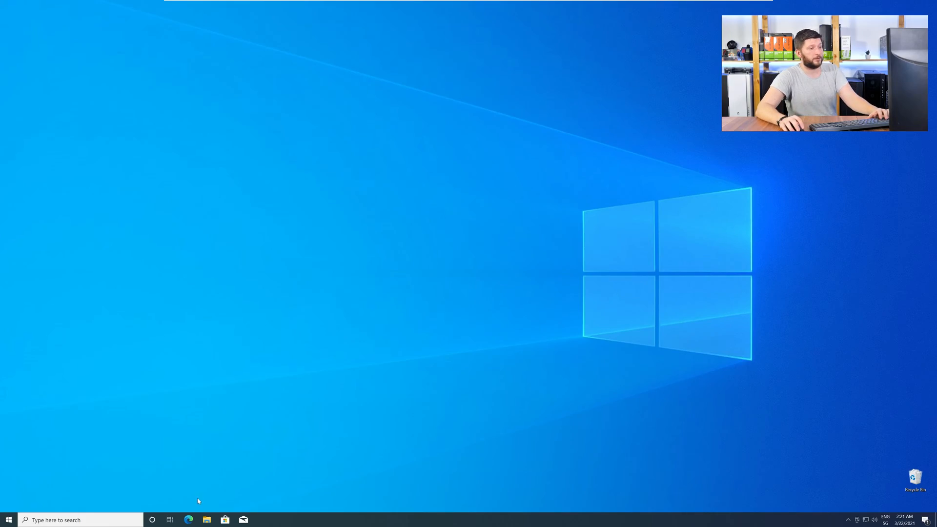
Download vc_redist.x64.exe (64-bit) from the Visual C++ Redistributable 2019 page in Edge
{"action": "left_click", "coordinate": [189, 520]}
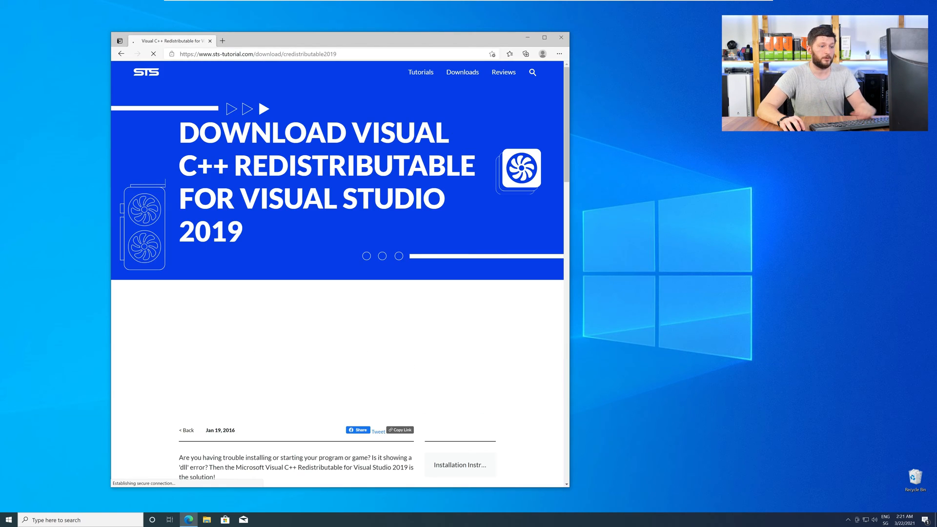
{"action": "scroll", "scroll_direction": "down", "scroll_amount": 3}
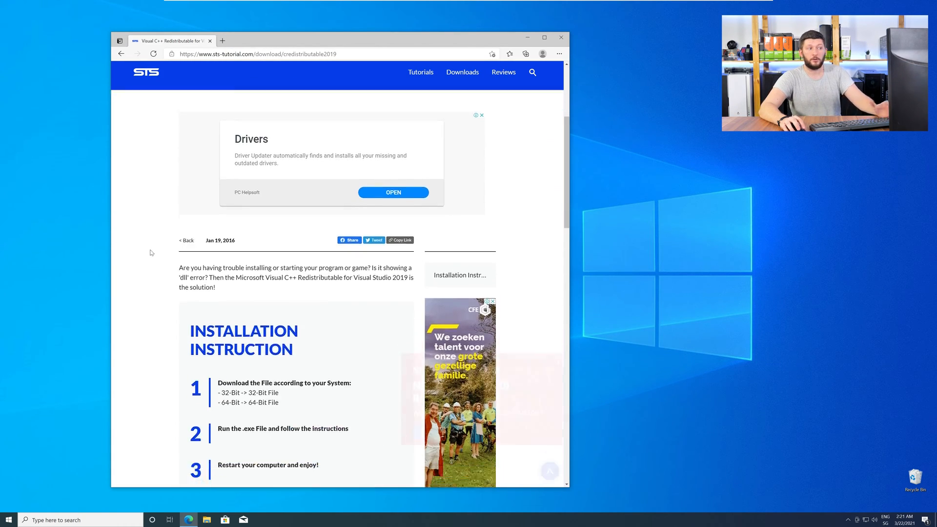
{"action": "scroll", "scroll_direction": "down", "scroll_amount": 3}
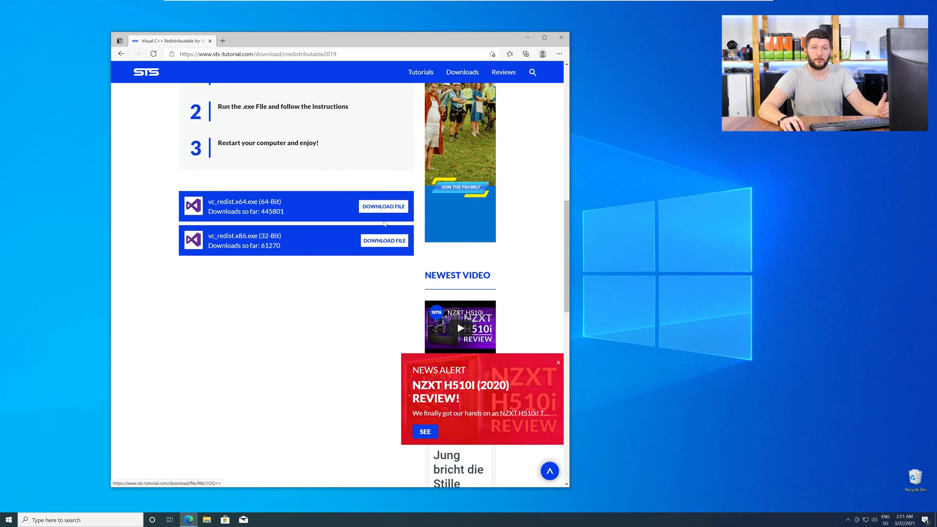
{"action": "mouse_move", "coordinate": [383, 206]}
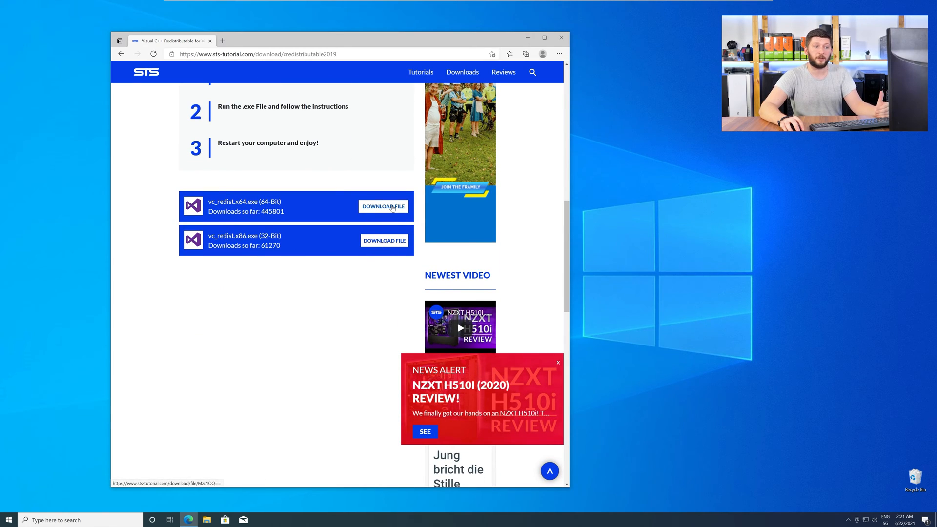
{"action": "left_click", "coordinate": [383, 206]}
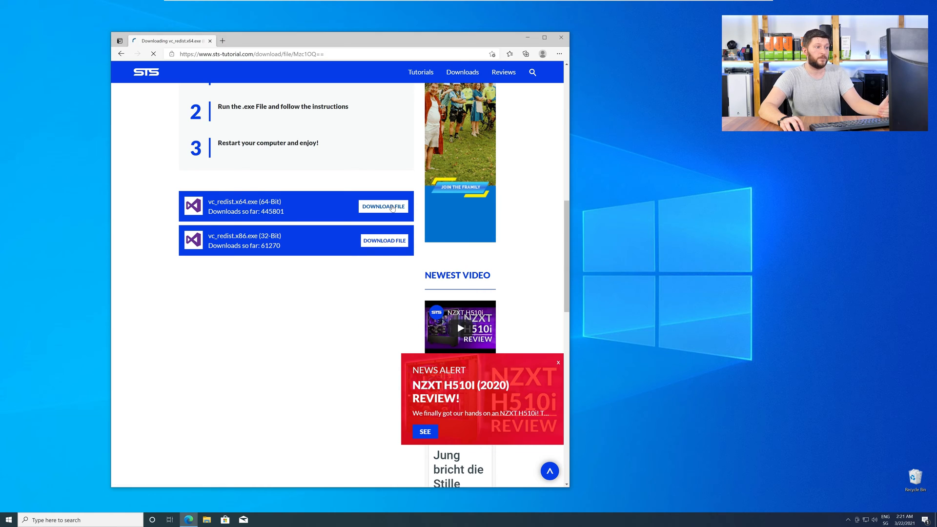
{"action": "left_click", "coordinate": [383, 206]}
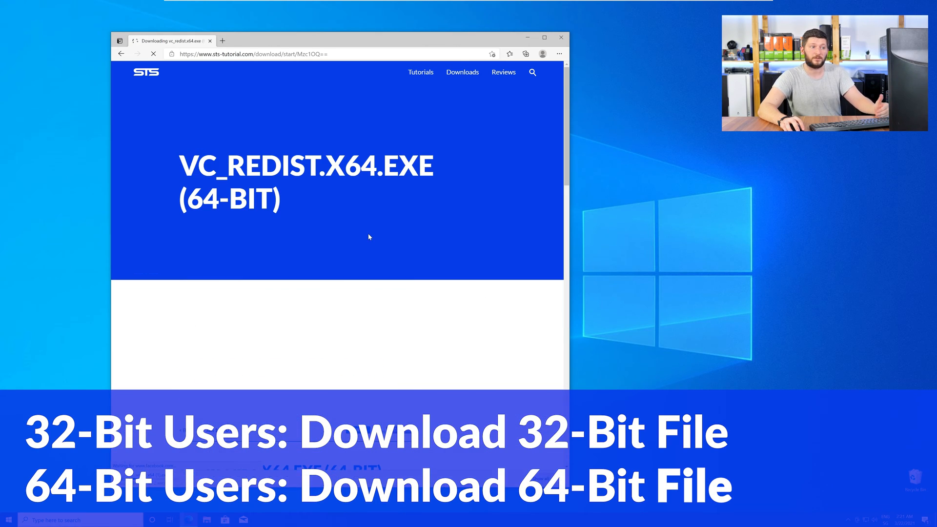
{"action": "scroll", "scroll_direction": "down", "scroll_amount": 3}
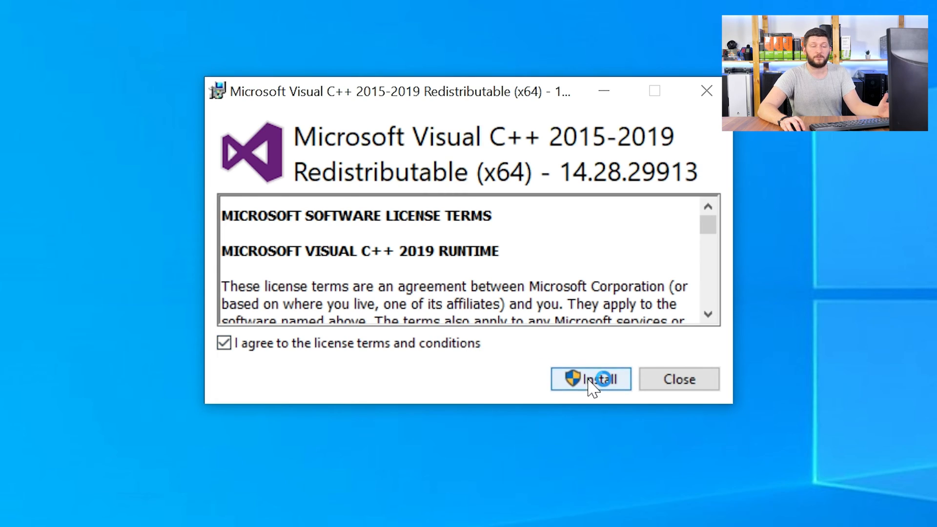
Install the Visual C++ 2015-2019 Redistributable (x64) and close setup once successful
{"action": "left_click", "coordinate": [591, 379]}
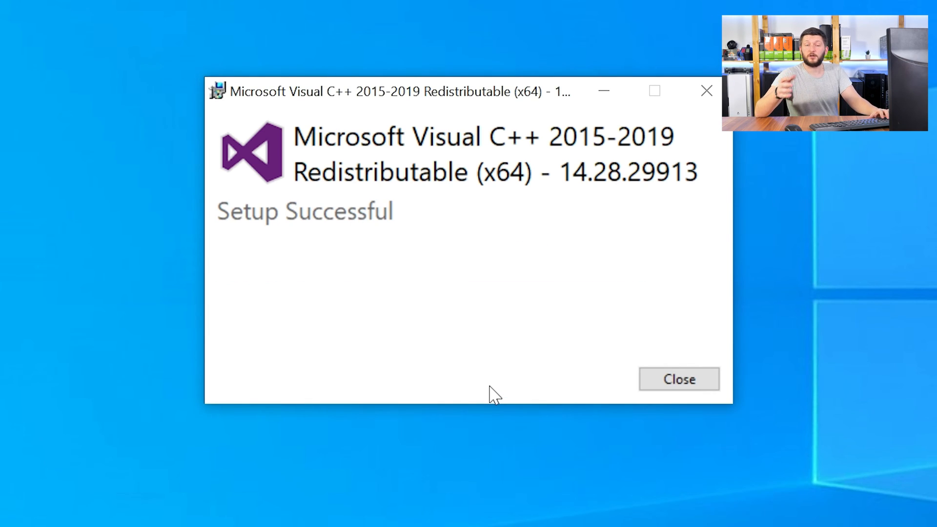
{"action": "left_click", "coordinate": [682, 379]}
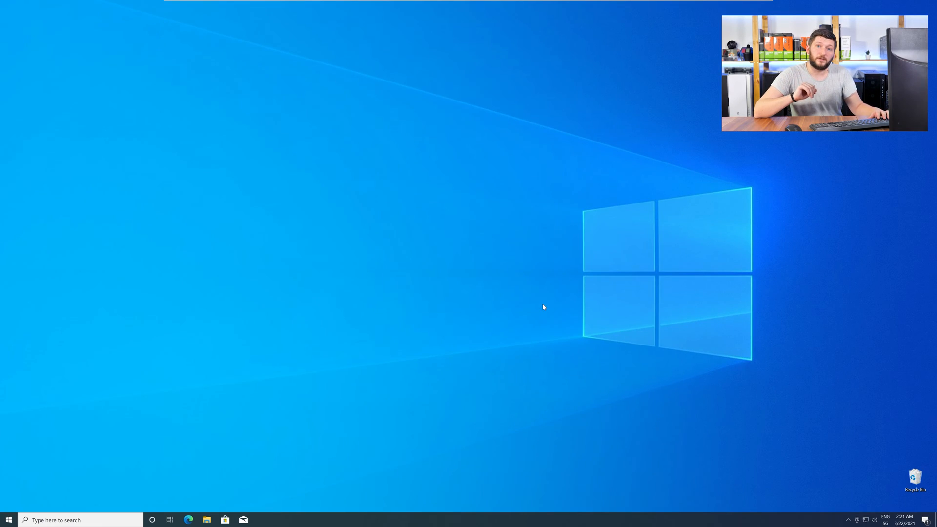